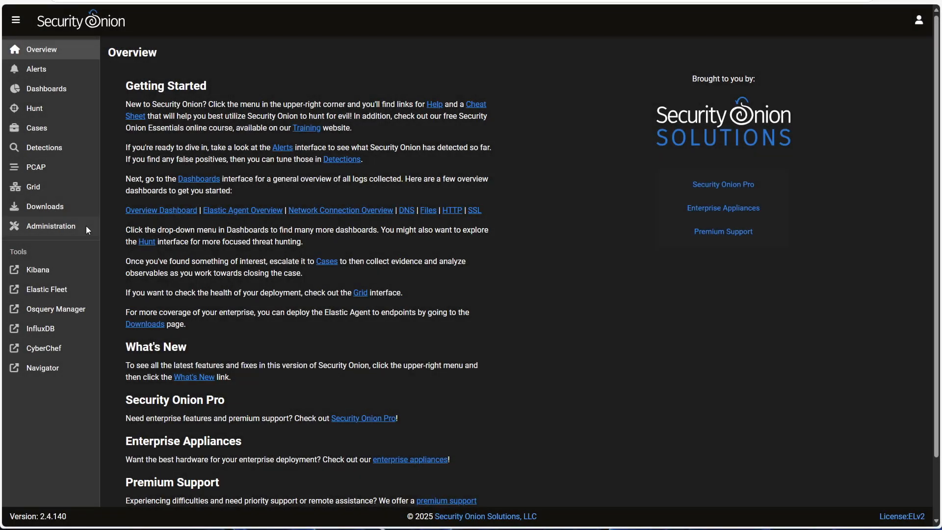
Open Administration > Configuration to show the Grid Configuration settings tree.
{"action": "left_click", "coordinate": [51, 225]}
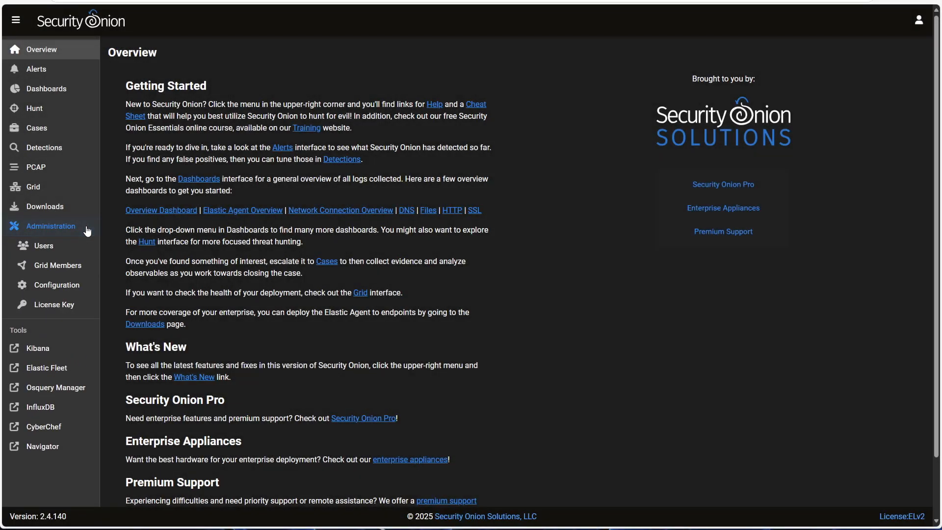
{"action": "left_click", "coordinate": [54, 284]}
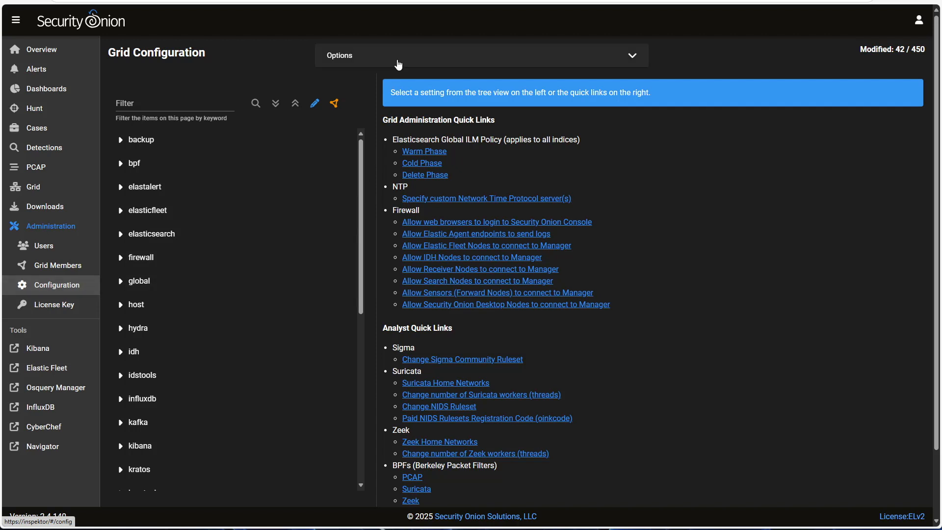
Enable 'Show advanced settings' in Options and expand the elasticsearch branch.
{"action": "left_click", "coordinate": [481, 56]}
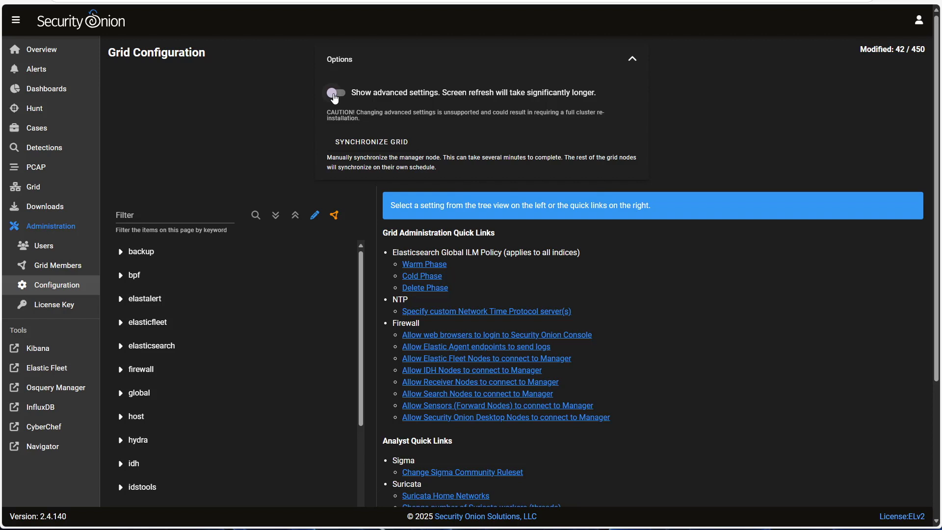
{"action": "left_click", "coordinate": [335, 94]}
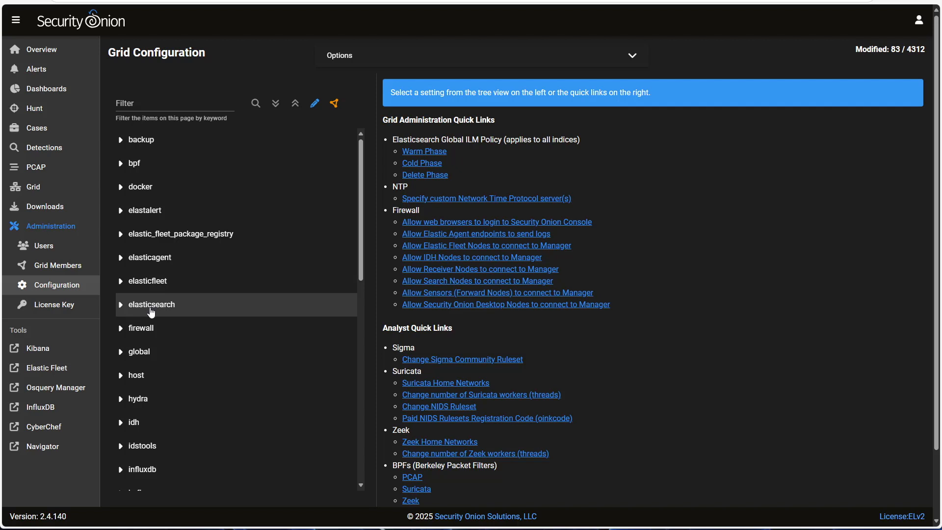
{"action": "left_click", "coordinate": [151, 304]}
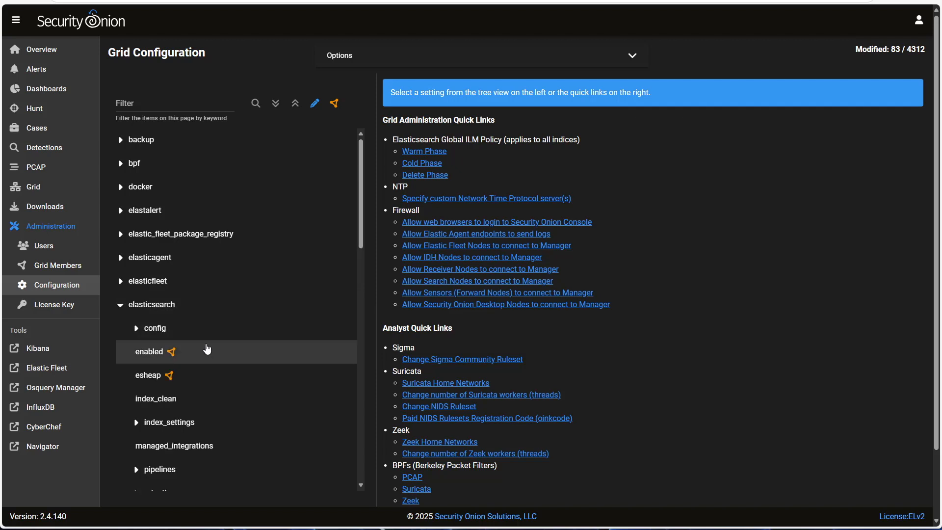
{"action": "mouse_move", "coordinate": [207, 349]}
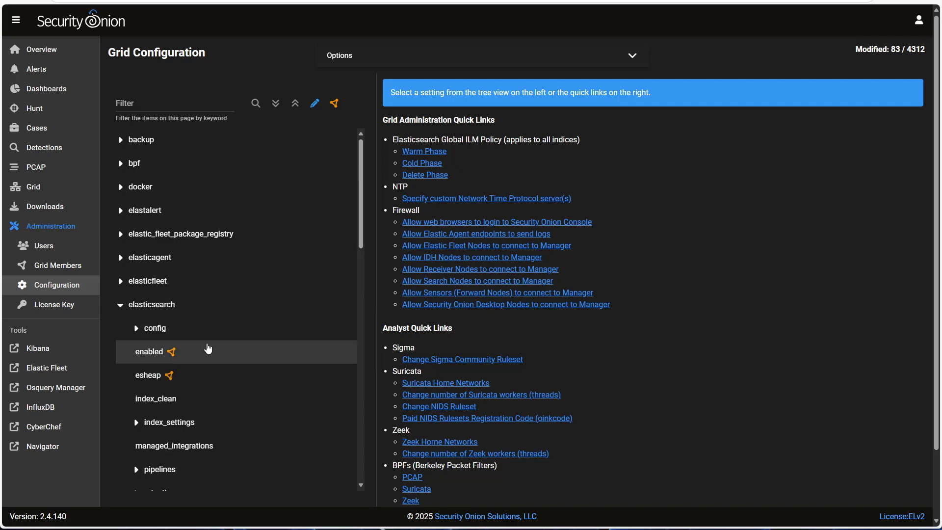
{"action": "mouse_move", "coordinate": [210, 366]}
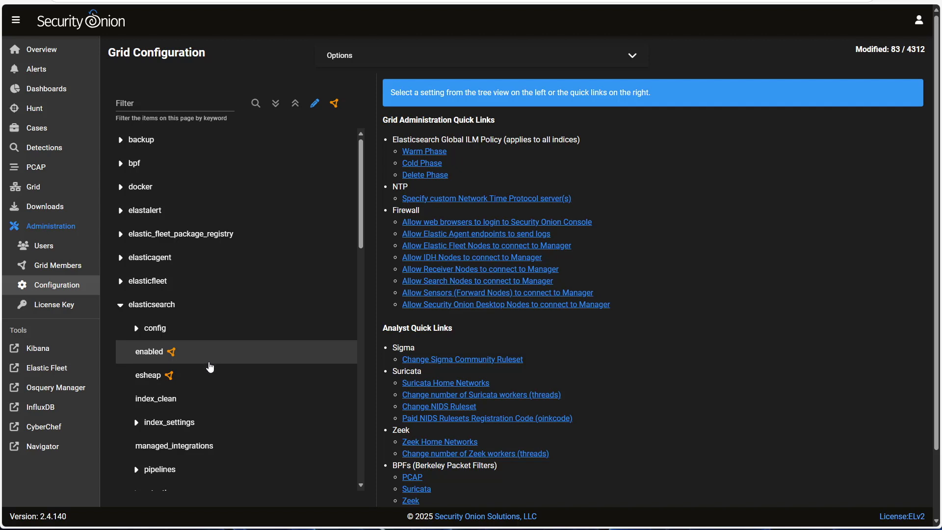
Expand elasticsearch retention, review retention_pct (50), and close its panel.
{"action": "scroll", "scroll_direction": "down", "scroll_amount": 3}
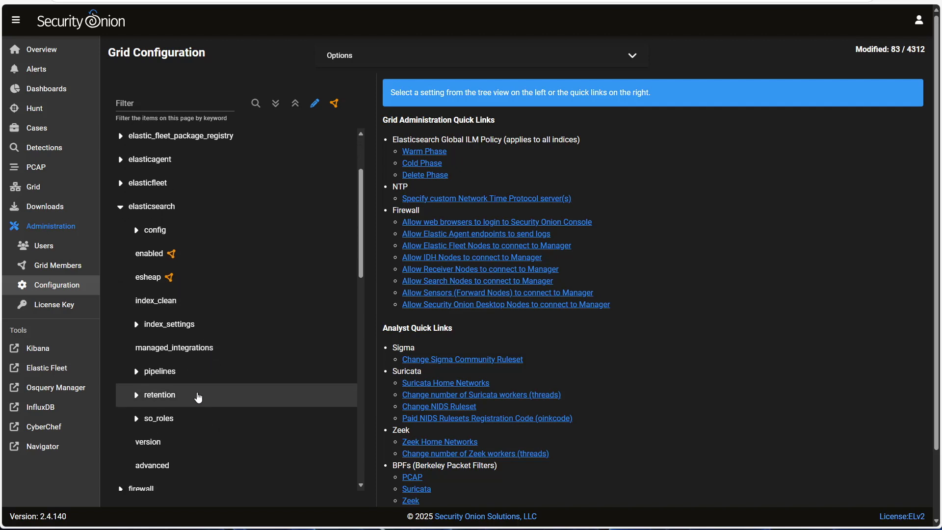
{"action": "left_click", "coordinate": [159, 395]}
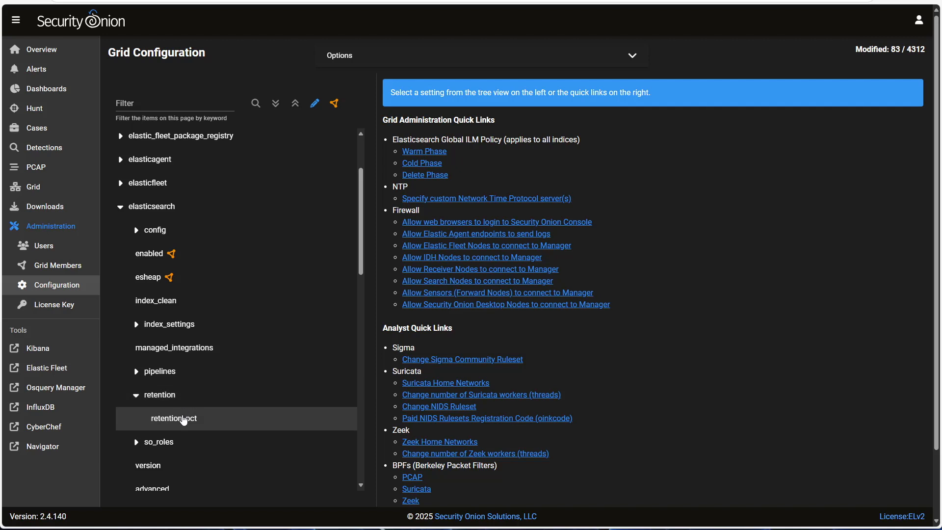
{"action": "left_click", "coordinate": [173, 418]}
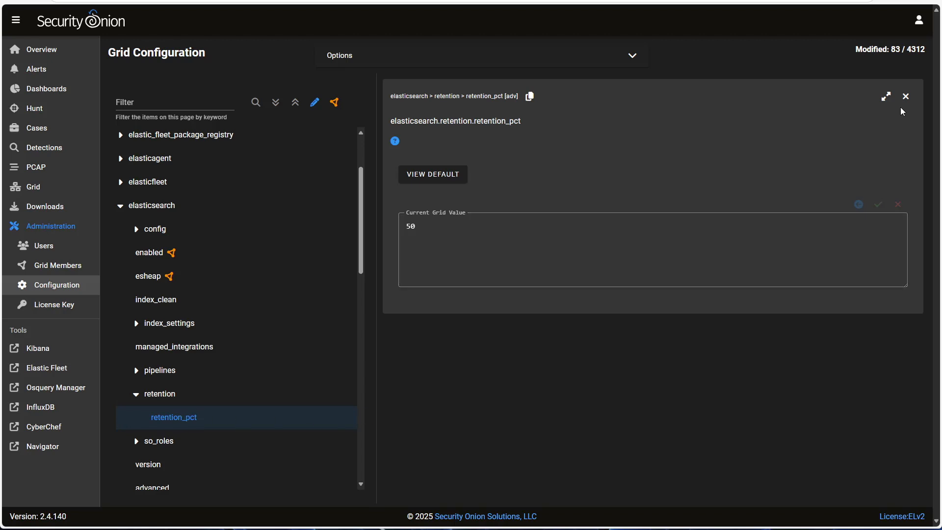
{"action": "left_click", "coordinate": [905, 96]}
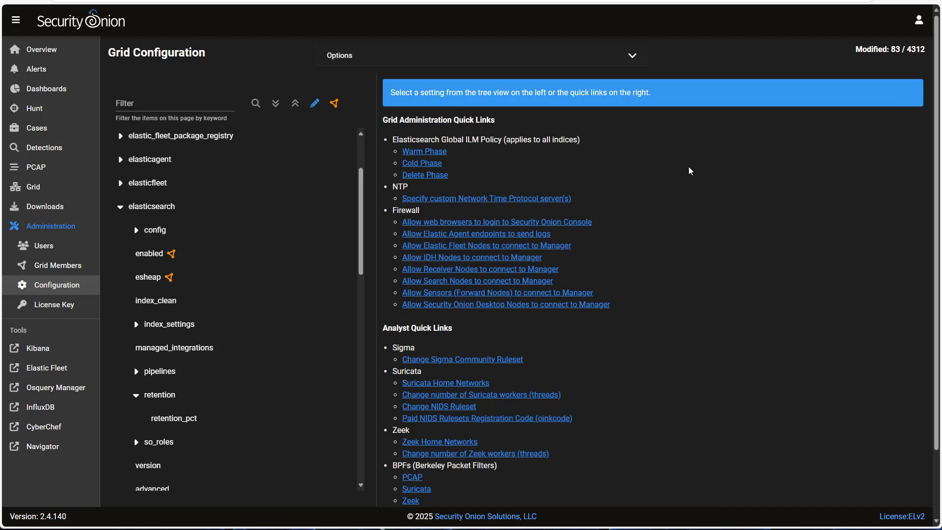
{"action": "mouse_move", "coordinate": [460, 167]}
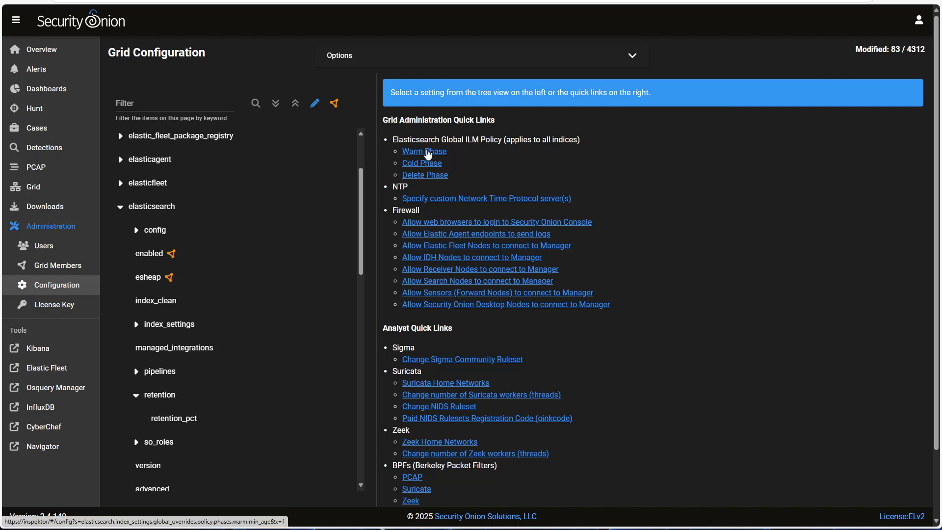
Change the global ILM Warm Phase min_age from 30d to 14d and save.
{"action": "left_click", "coordinate": [423, 152]}
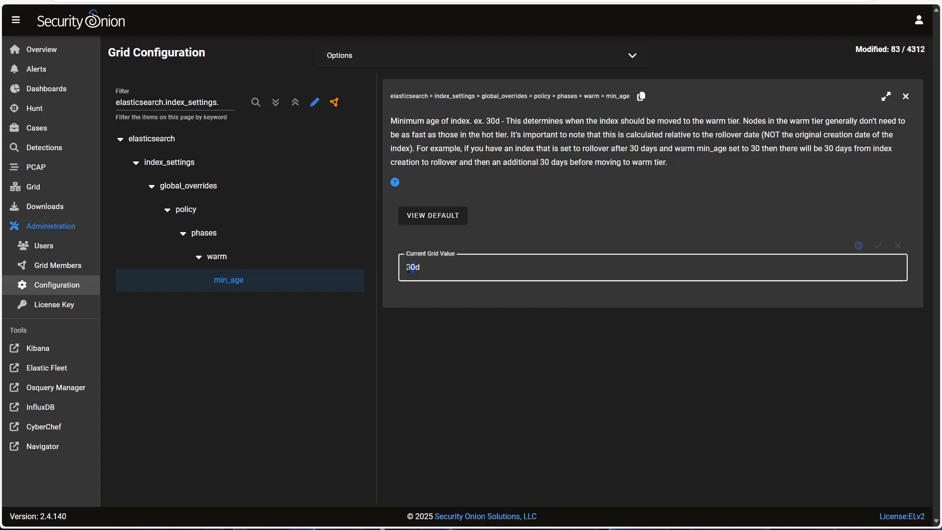
{"action": "type", "text": "14d"}
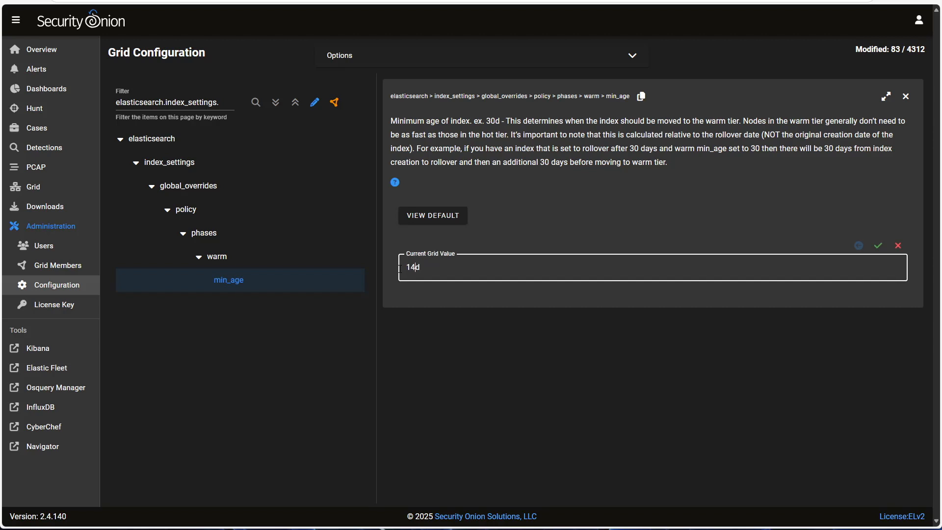
{"action": "left_click", "coordinate": [877, 245]}
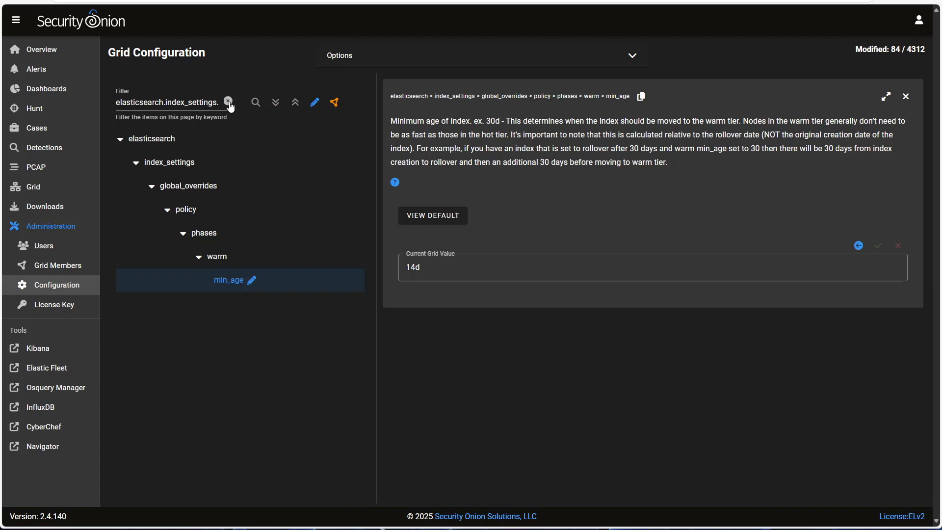
Clear the filter and expand the so-logs-pfsense_x_log index_settings entry.
{"action": "left_click", "coordinate": [229, 102]}
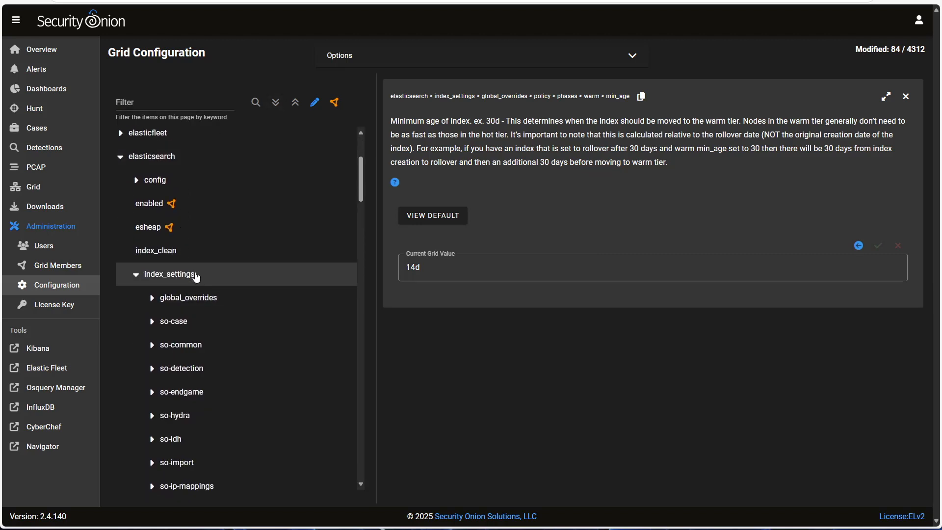
{"action": "scroll", "scroll_direction": "down", "scroll_amount": 3}
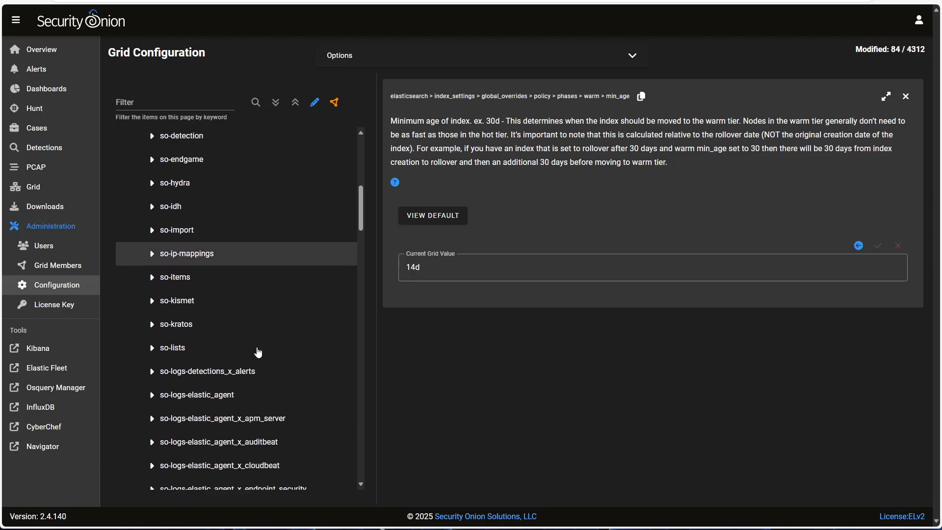
{"action": "scroll", "scroll_direction": "down", "scroll_amount": 3}
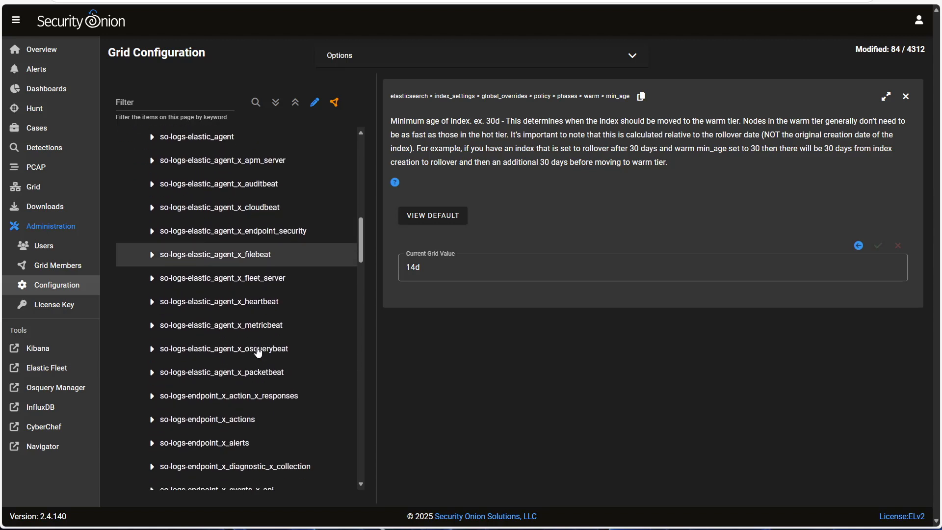
{"action": "scroll", "scroll_direction": "down", "scroll_amount": 3}
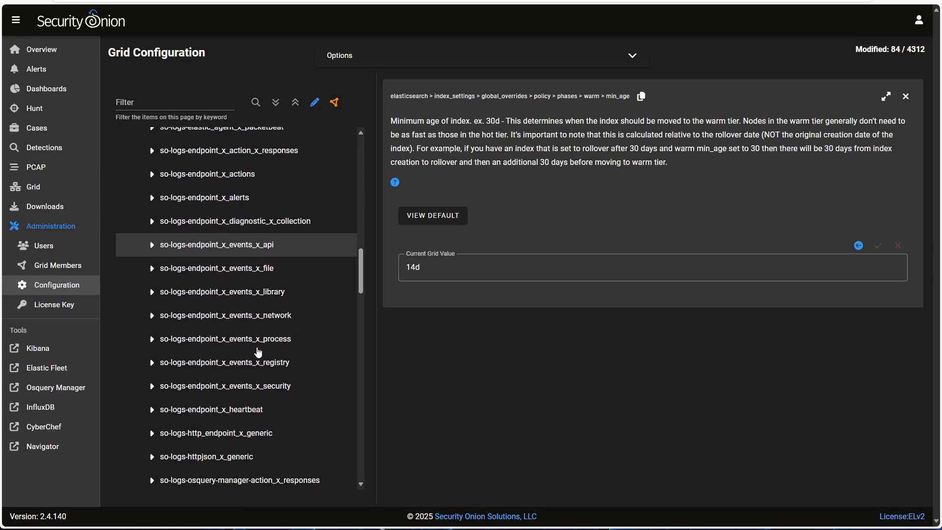
{"action": "scroll", "scroll_direction": "down", "scroll_amount": 3}
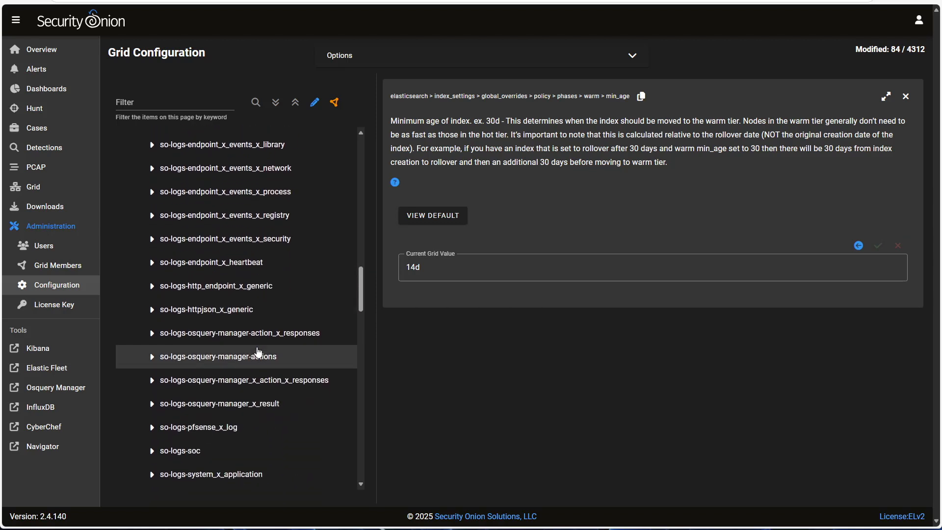
{"action": "scroll", "scroll_direction": "down", "scroll_amount": 3}
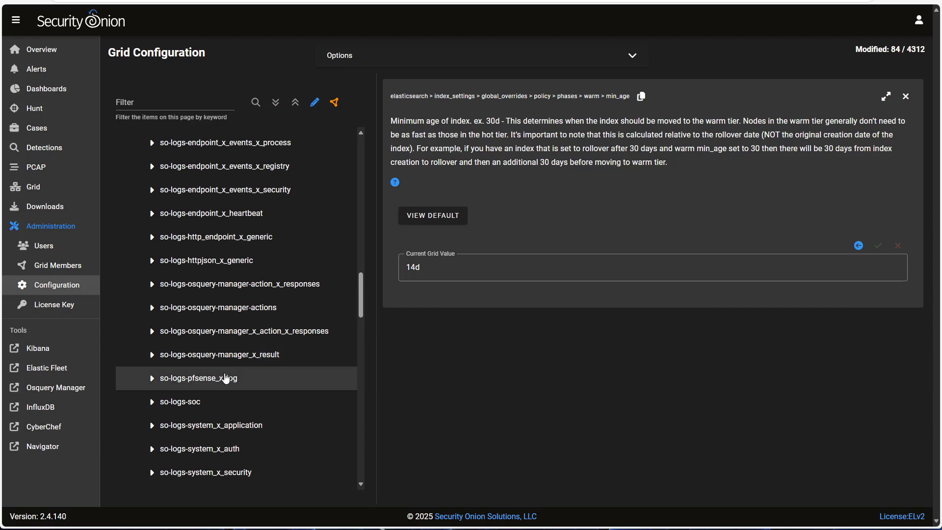
{"action": "left_click", "coordinate": [199, 378]}
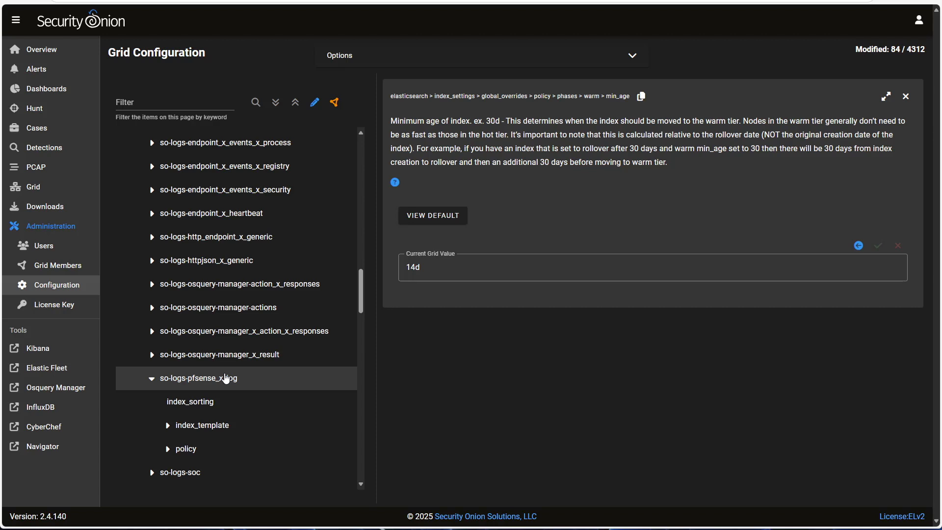
{"action": "mouse_move", "coordinate": [214, 386]}
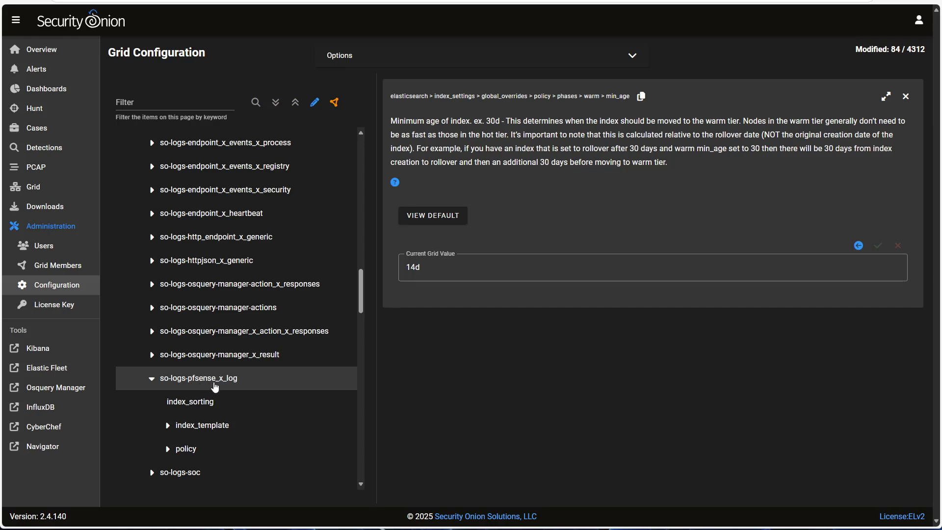
Set so-logs-pfsense_x_log policy delete phase min_age from 365d to 180d and save.
{"action": "left_click", "coordinate": [185, 447]}
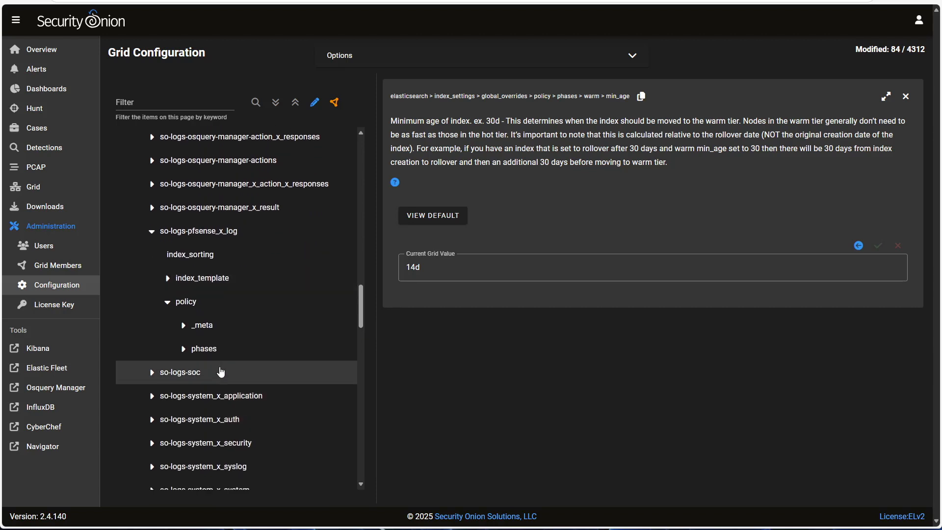
{"action": "left_click", "coordinate": [203, 348]}
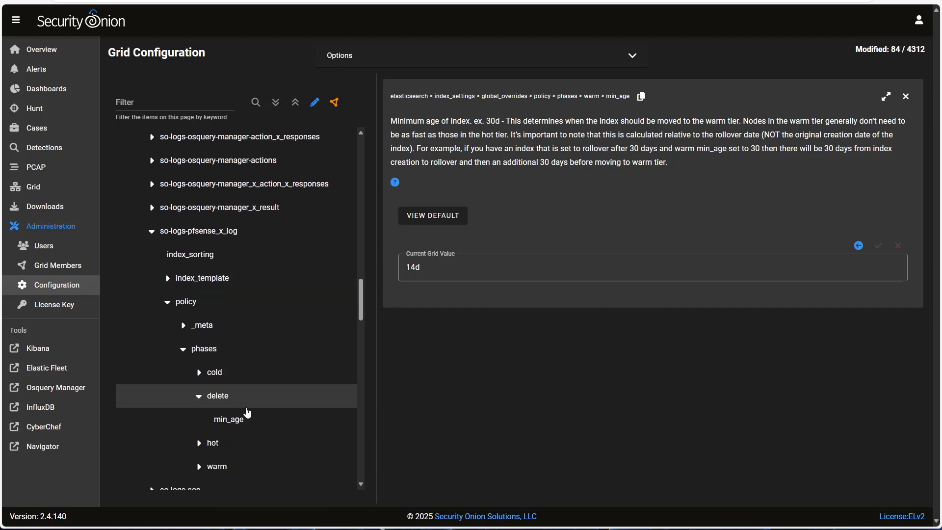
{"action": "left_click", "coordinate": [228, 419]}
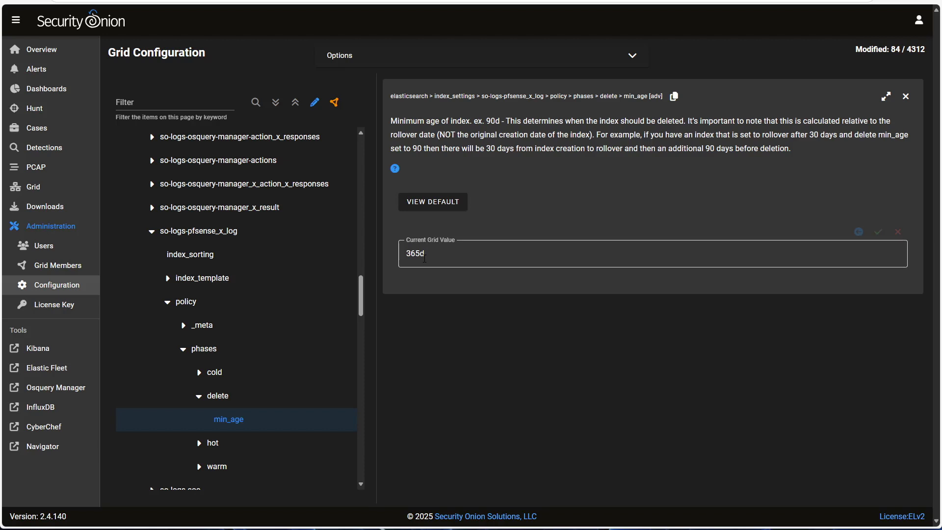
{"action": "double_click", "coordinate": [414, 253]}
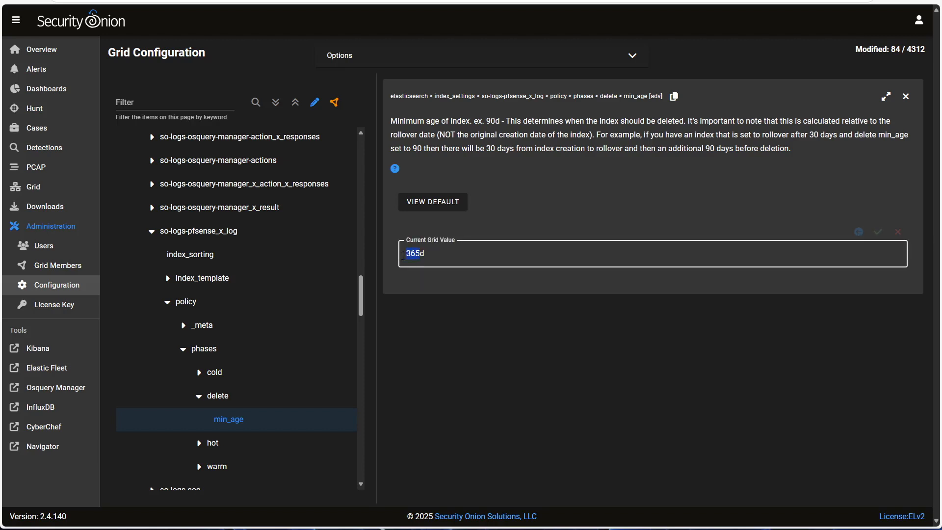
{"action": "type", "text": "180d"}
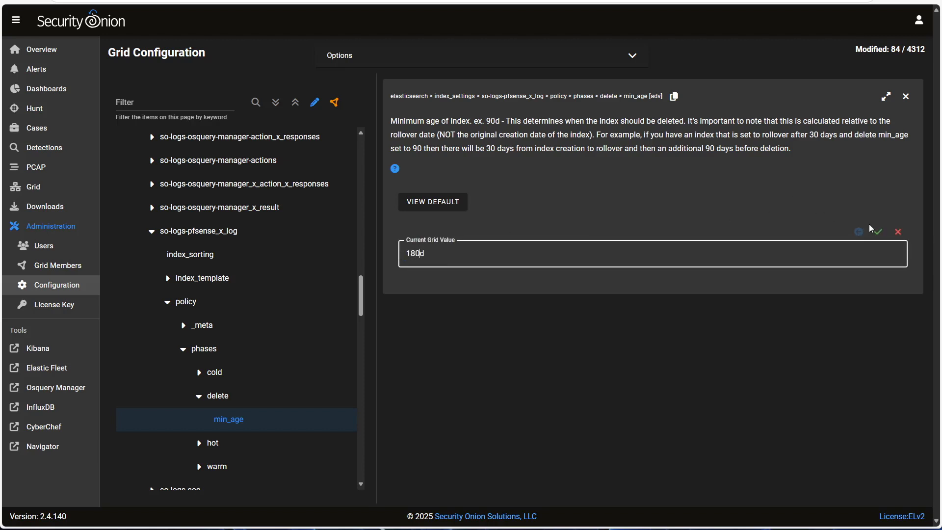
{"action": "left_click", "coordinate": [878, 231]}
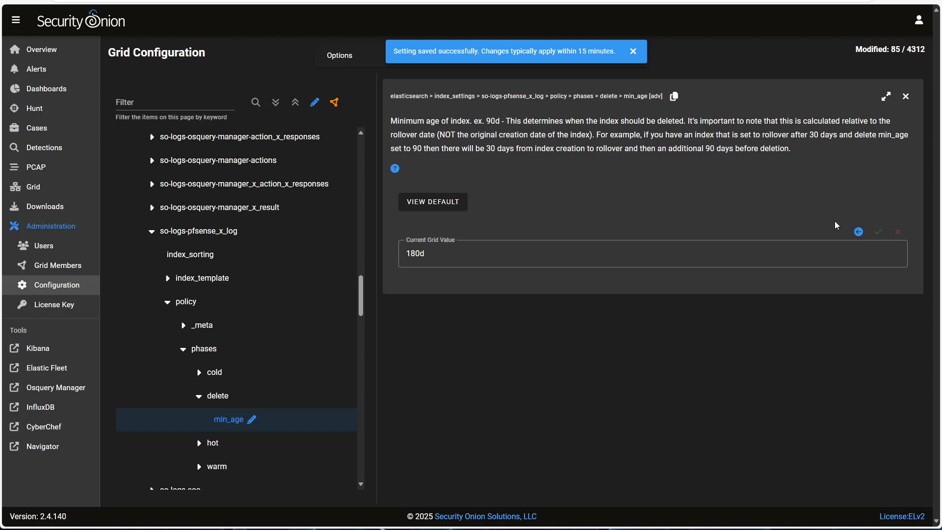
{"action": "left_click", "coordinate": [632, 51]}
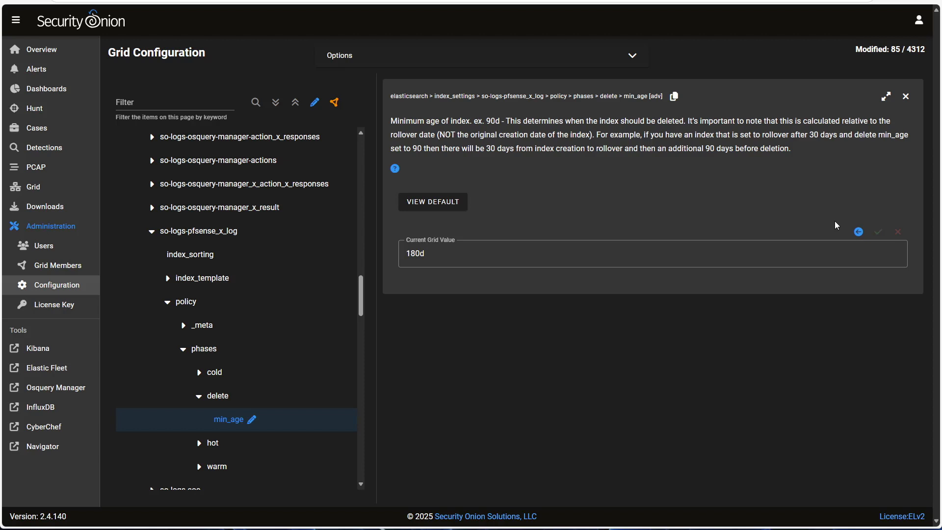
{"action": "mouse_move", "coordinate": [284, 304]}
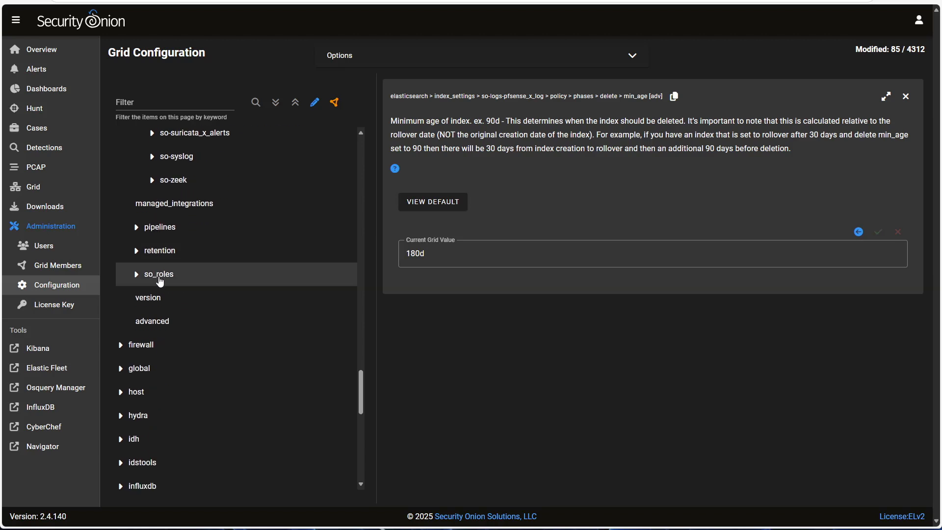
Expand so_roles > so-searchnode > config and open the search node roles setting.
{"action": "left_click", "coordinate": [158, 274]}
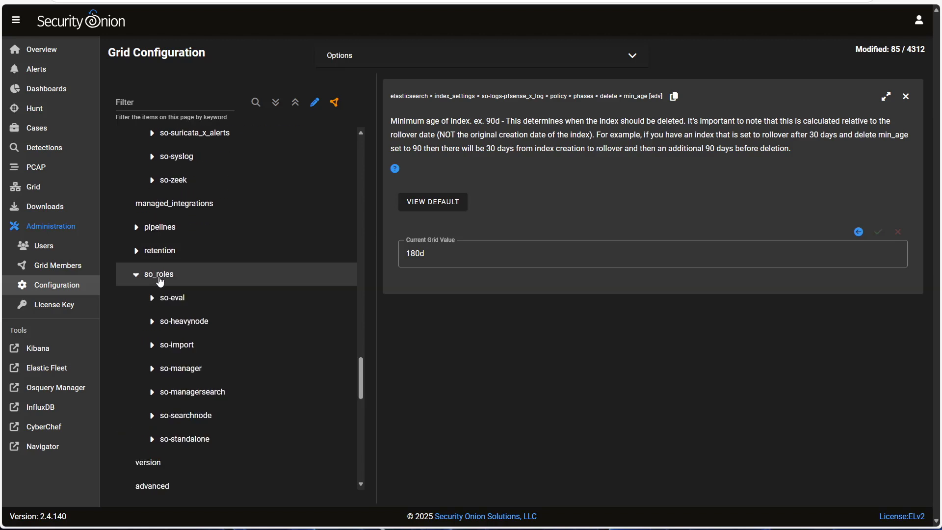
{"action": "scroll", "scroll_direction": "down", "scroll_amount": 3}
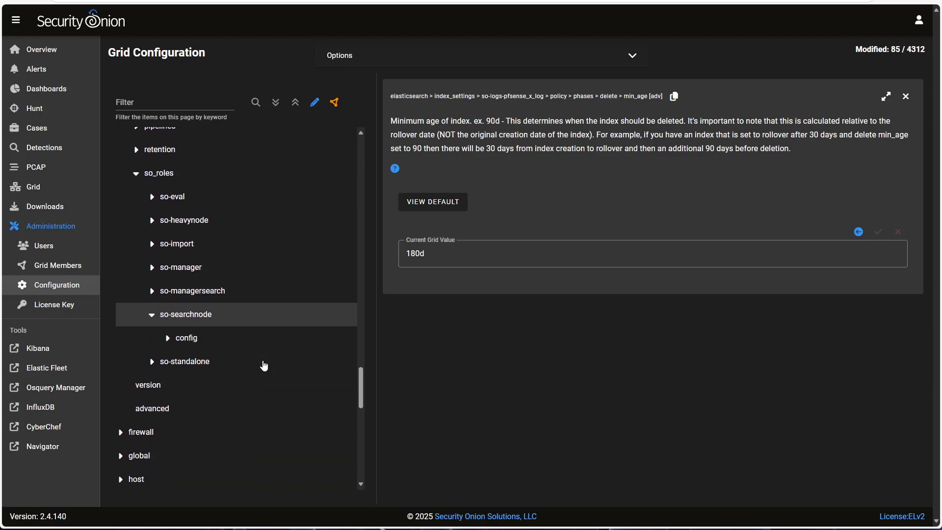
{"action": "left_click", "coordinate": [187, 337]}
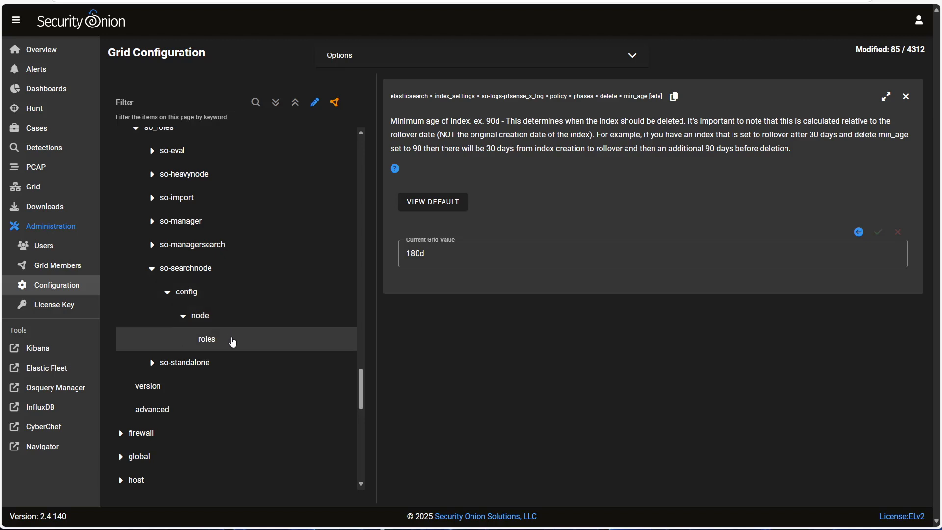
{"action": "left_click", "coordinate": [206, 338]}
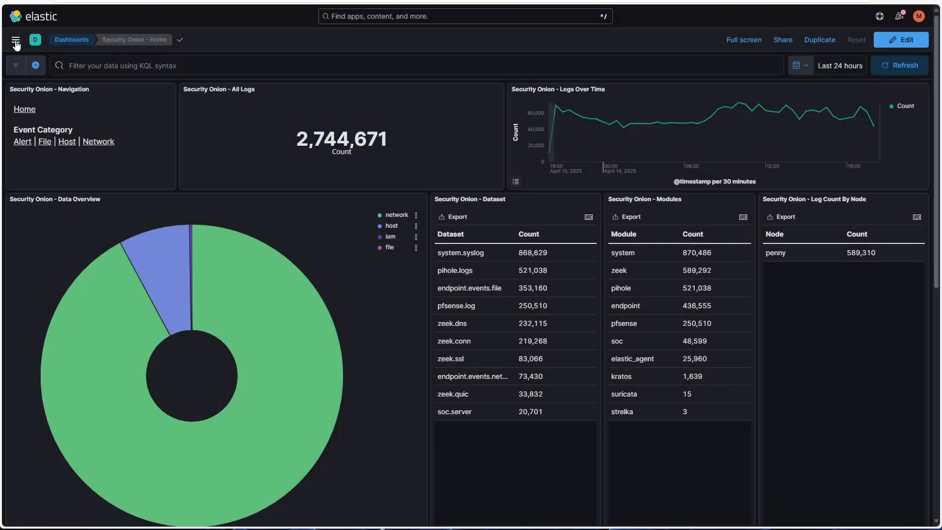
Go to Stack Management > Index Management from Kibana's main menu.
{"action": "left_click", "coordinate": [16, 40]}
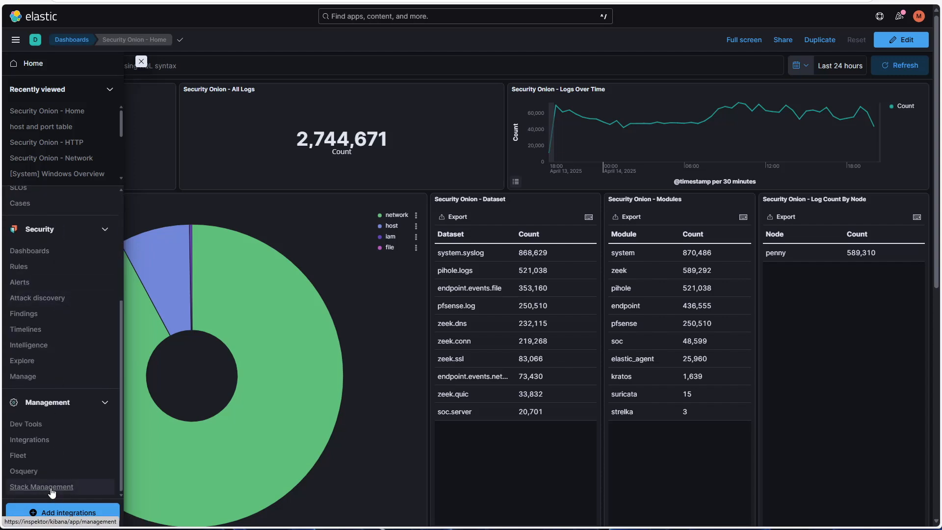
{"action": "left_click", "coordinate": [41, 486]}
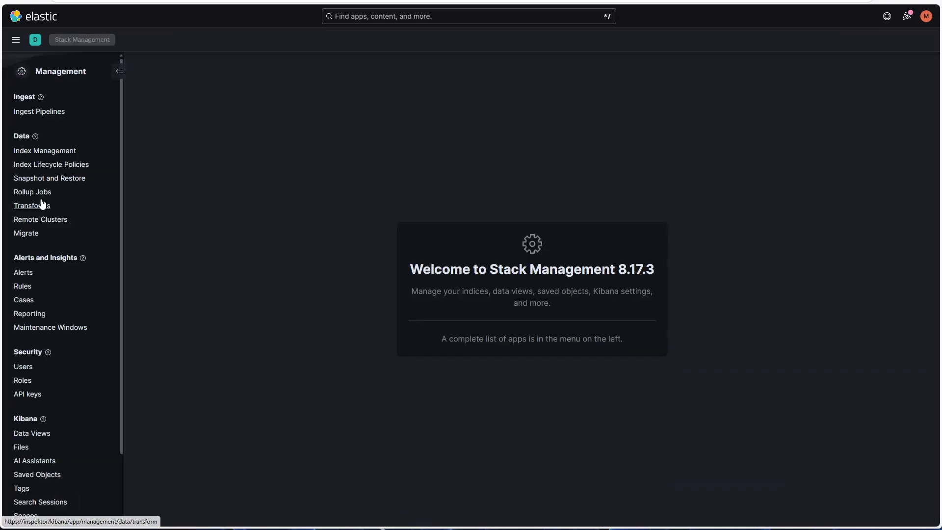
{"action": "mouse_move", "coordinate": [45, 151]}
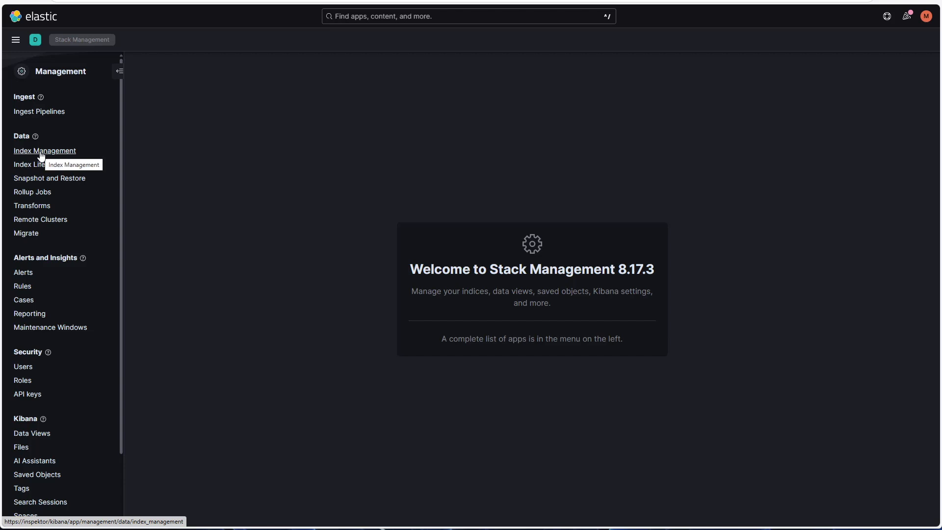
{"action": "left_click", "coordinate": [45, 151]}
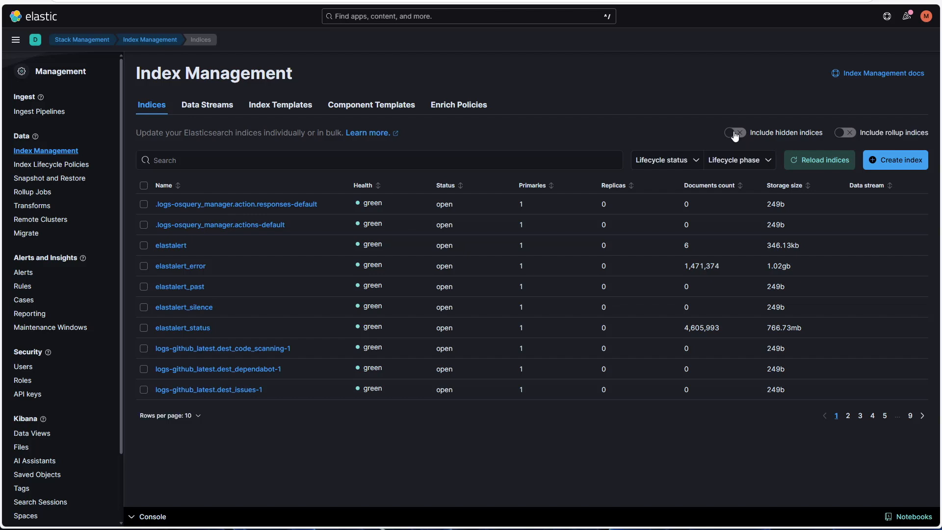
Include hidden indices and filter the index list to 'zeek'.
{"action": "left_click", "coordinate": [735, 132]}
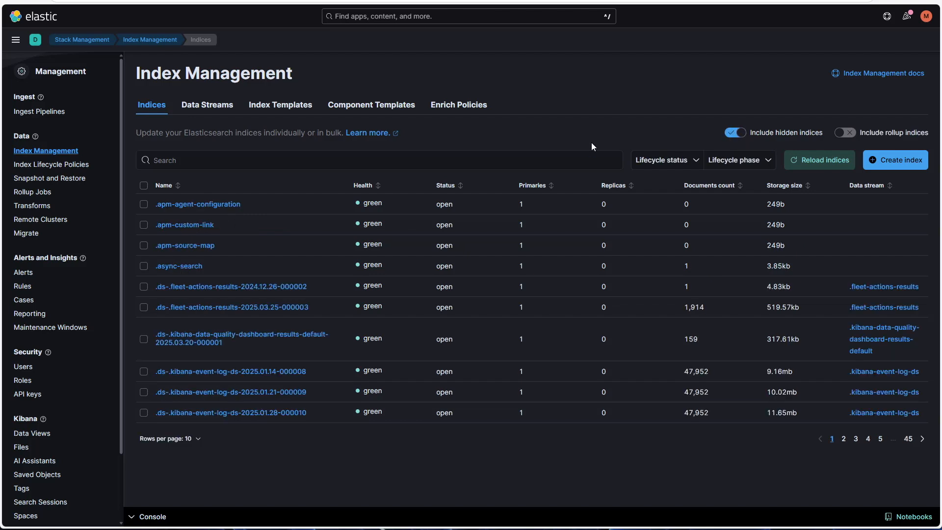
{"action": "mouse_move", "coordinate": [427, 142]}
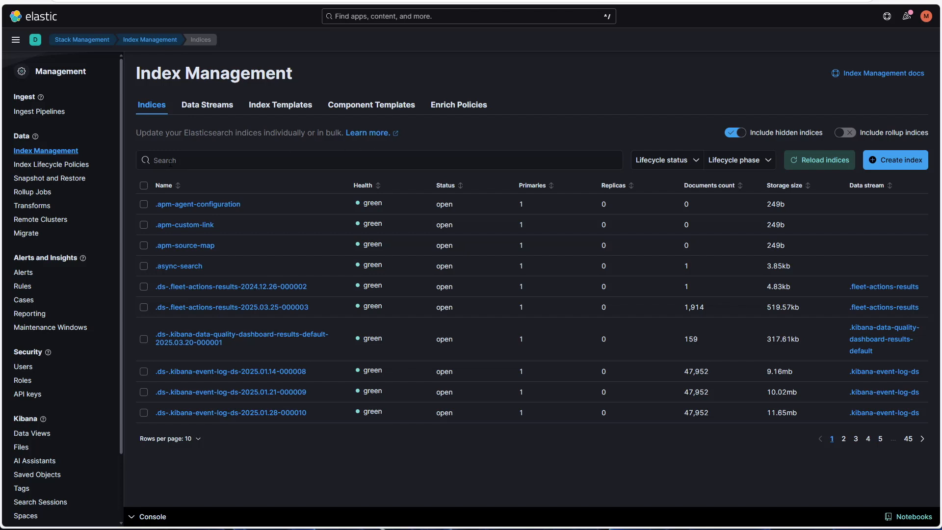
{"action": "type", "text": "zeek"}
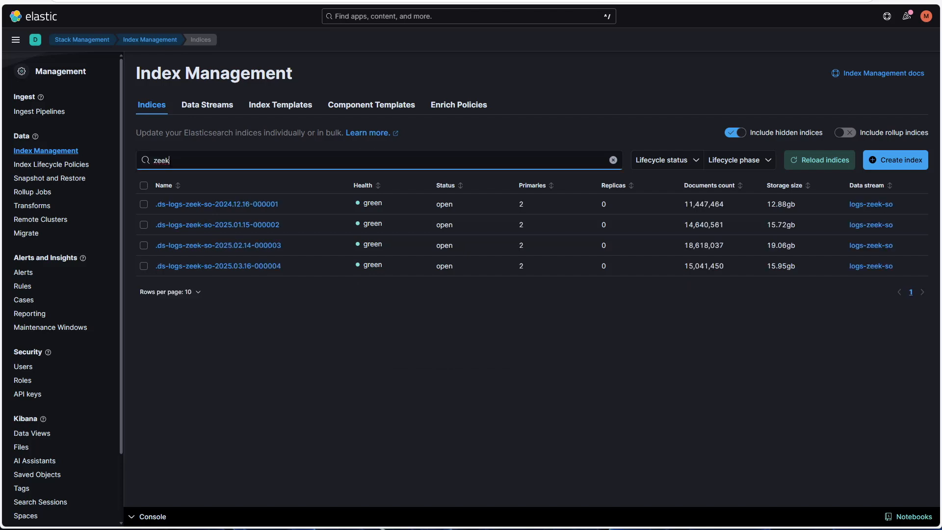